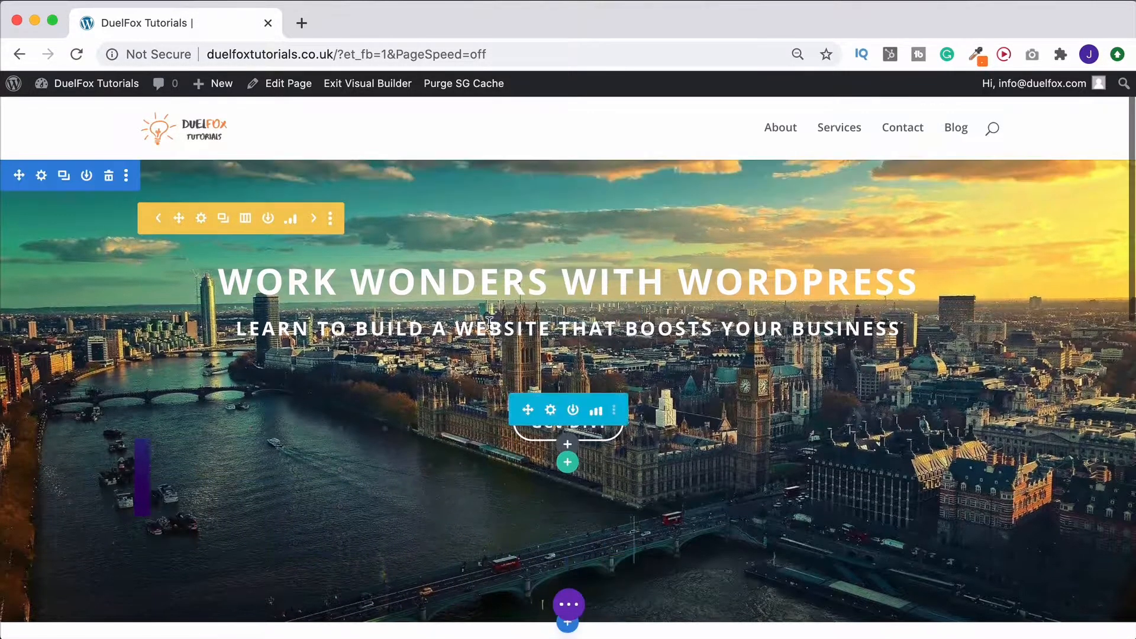
Step: Enable Use Parallax Effect (True Parallax) on the hero section's city background image
{"action": "scroll", "scroll_direction": "down", "scroll_amount": 3}
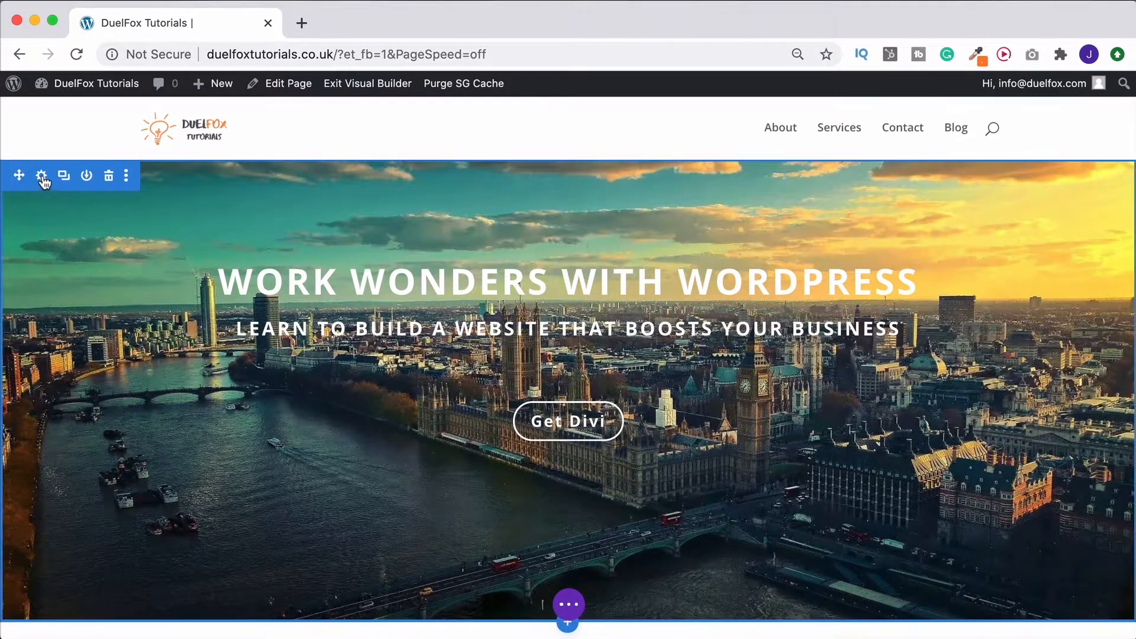
{"action": "left_click", "coordinate": [42, 177]}
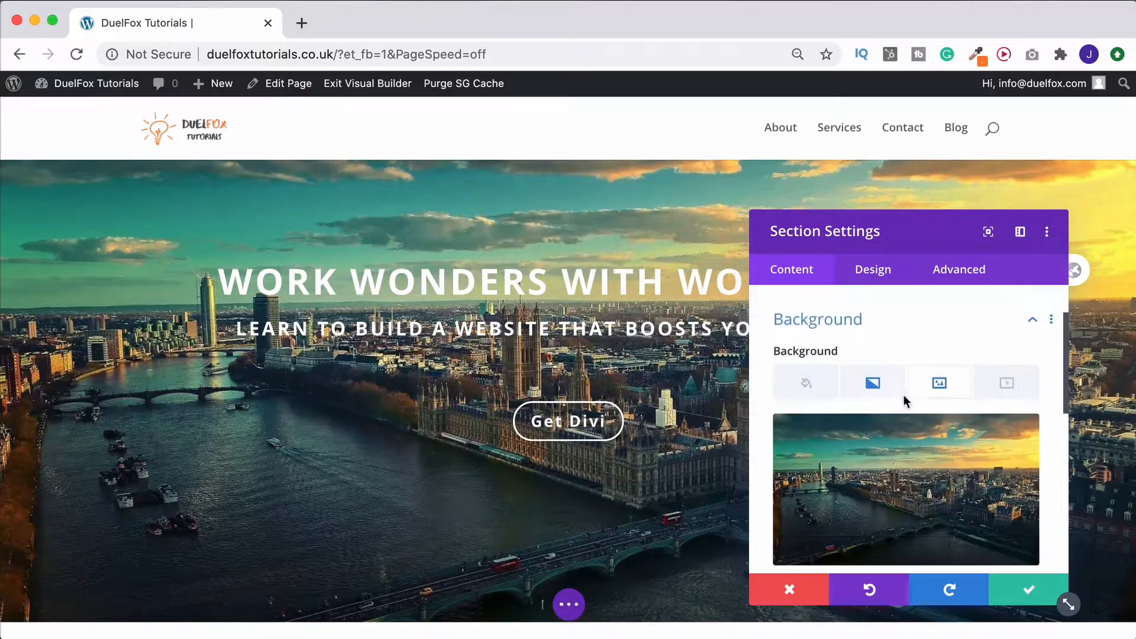
{"action": "scroll", "scroll_direction": "down", "scroll_amount": 3}
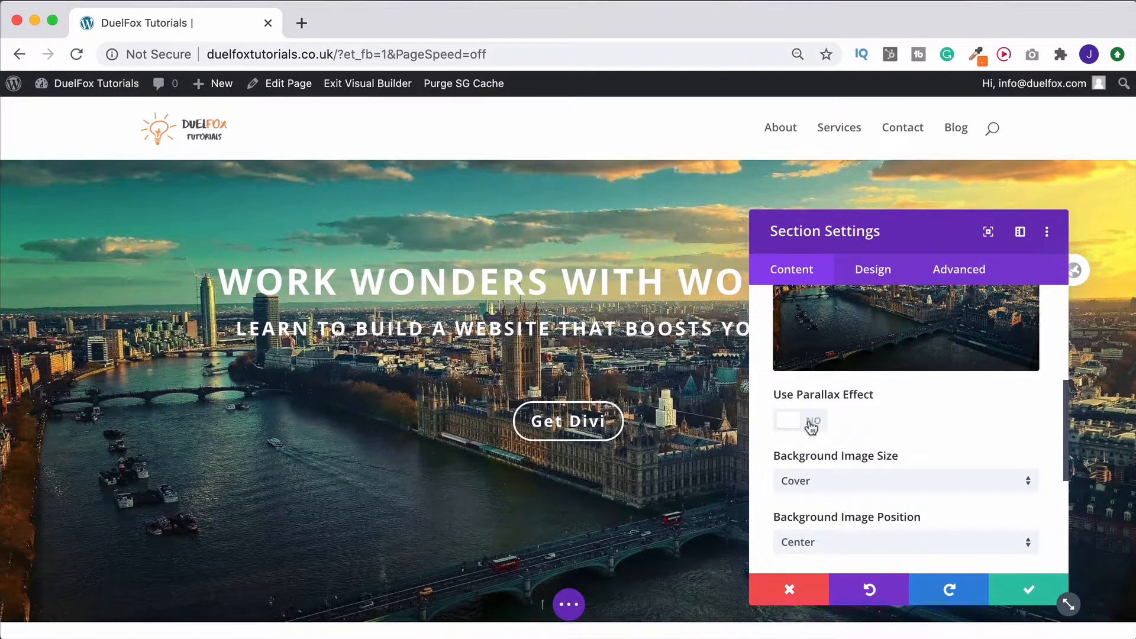
{"action": "left_click", "coordinate": [800, 421]}
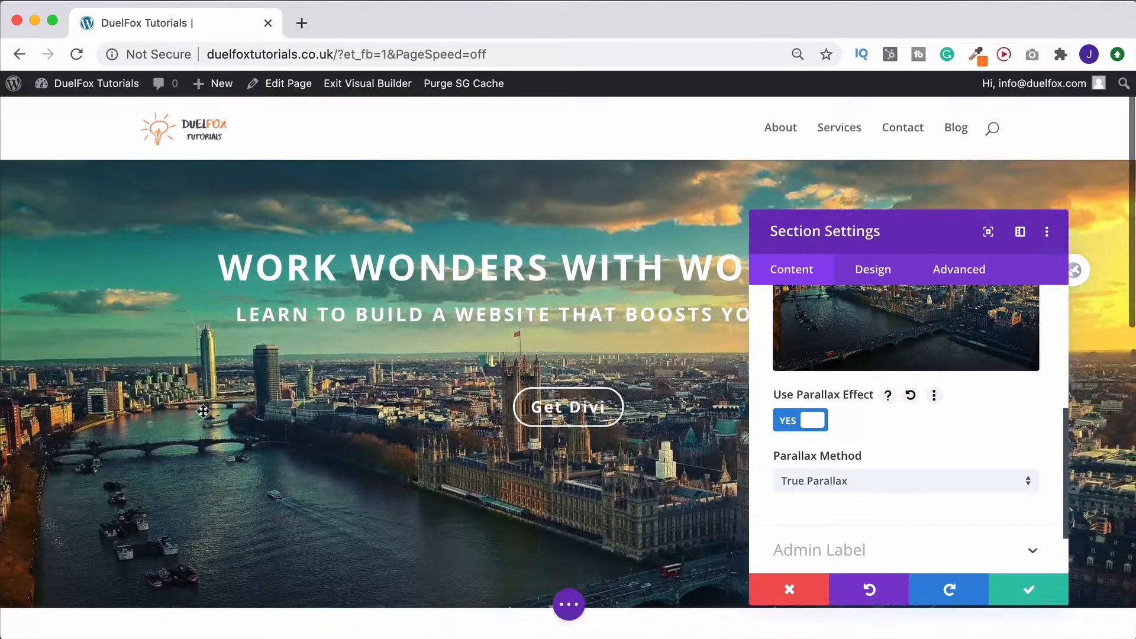
{"action": "scroll", "scroll_direction": "down", "scroll_amount": 3}
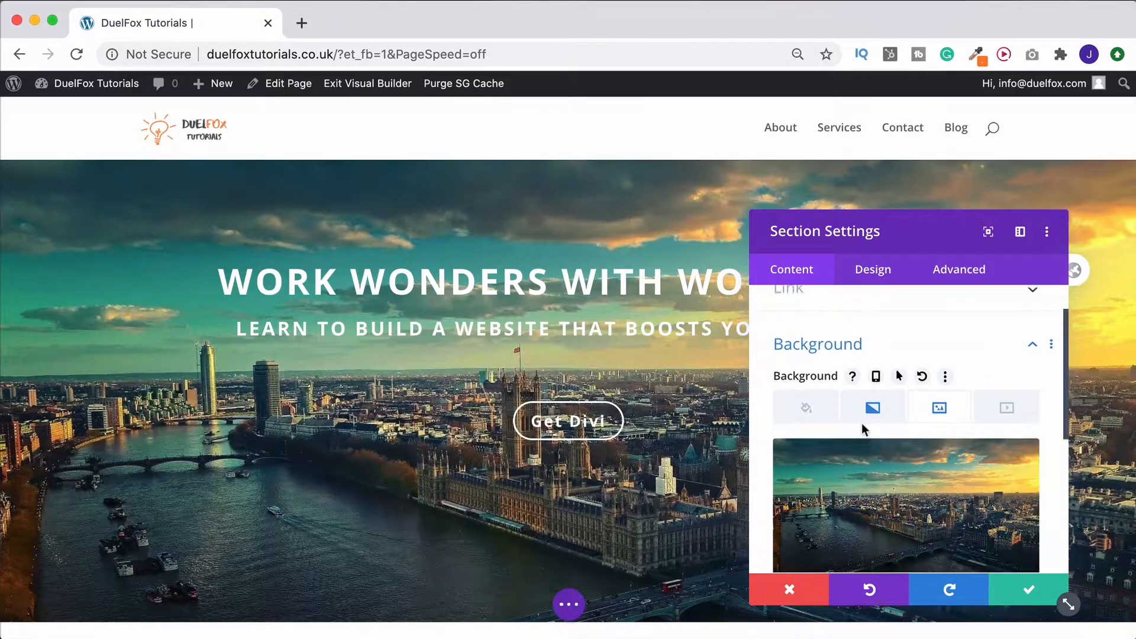
Step: Place the orange-to-red gradient above the background image and set Use Parallax Effect to No
{"action": "left_click", "coordinate": [871, 407]}
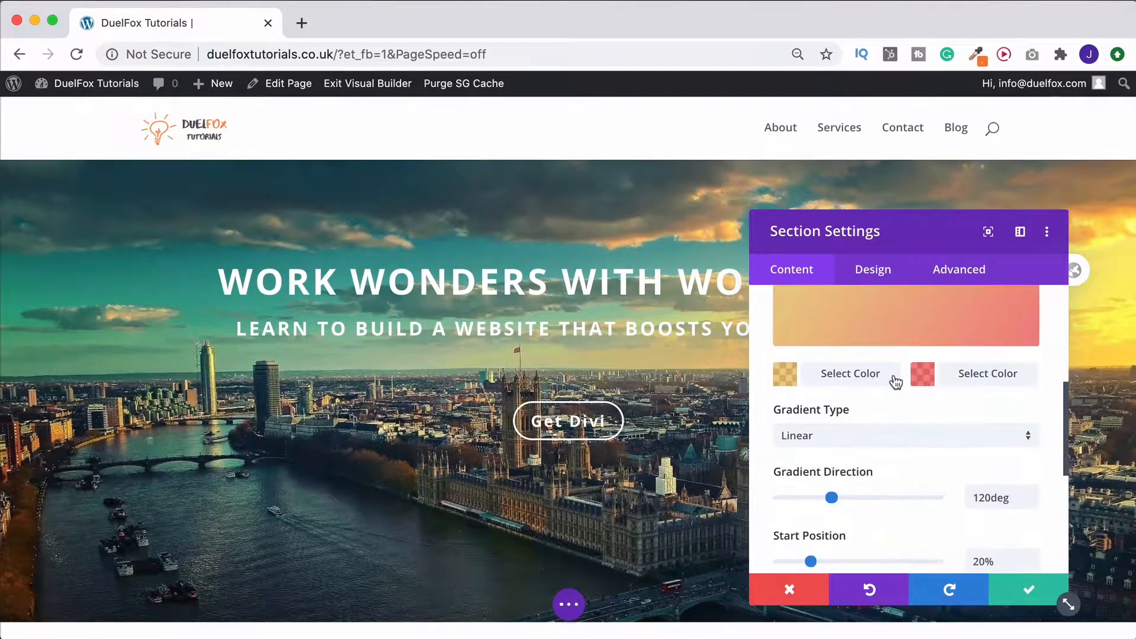
{"action": "scroll", "scroll_direction": "down", "scroll_amount": 3}
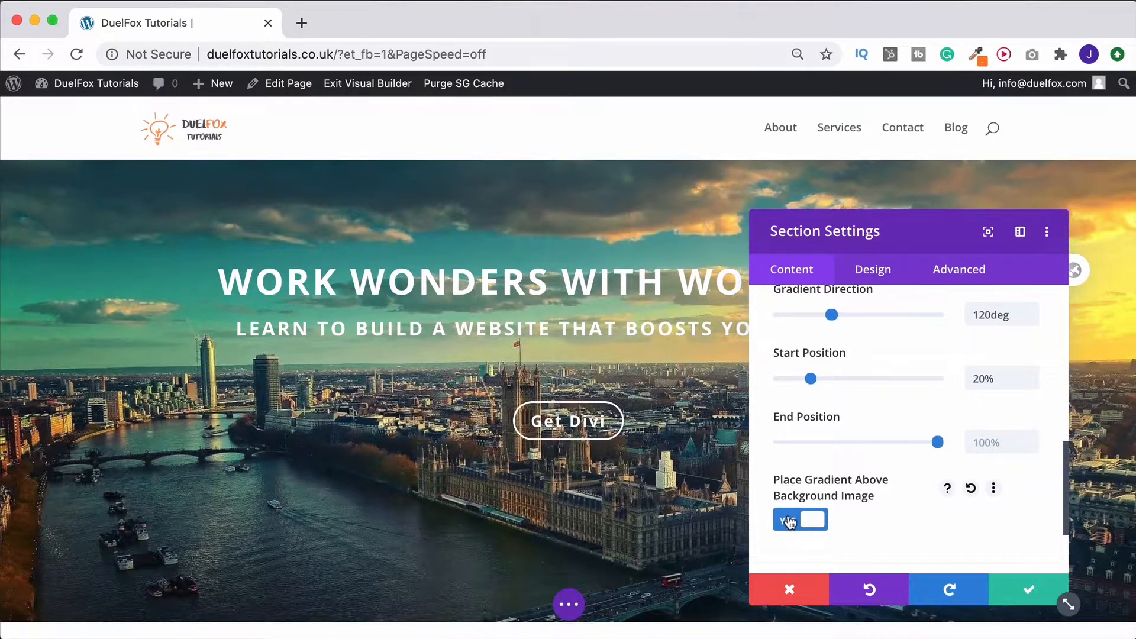
{"action": "left_click", "coordinate": [800, 519]}
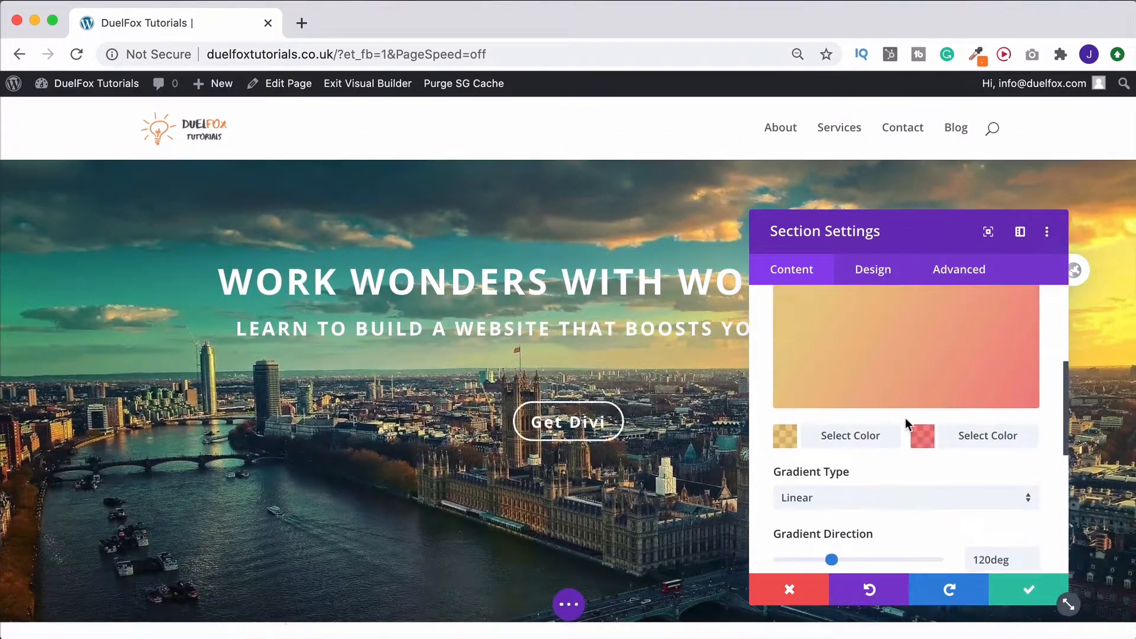
{"action": "scroll", "scroll_direction": "down", "scroll_amount": 3}
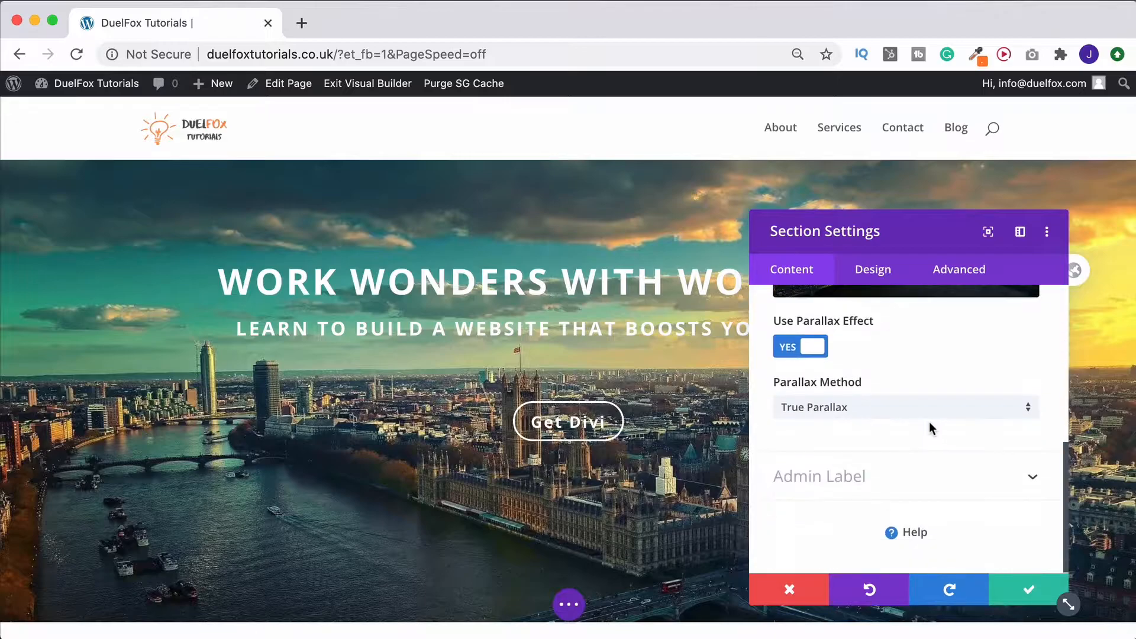
{"action": "left_click", "coordinate": [799, 345]}
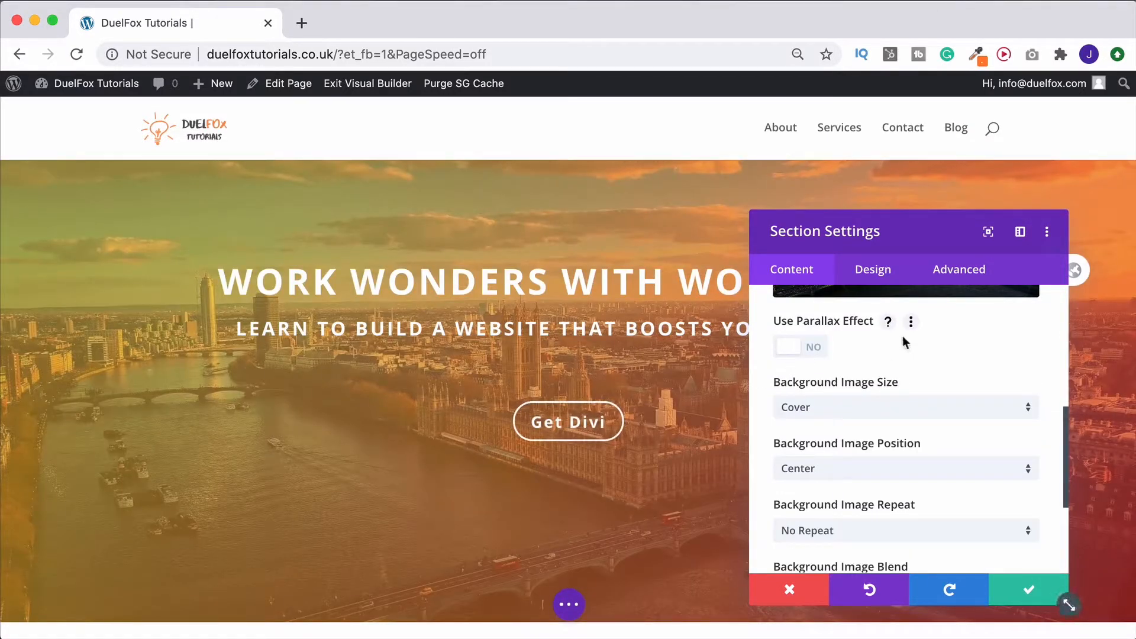
{"action": "scroll", "scroll_direction": "down", "scroll_amount": 3}
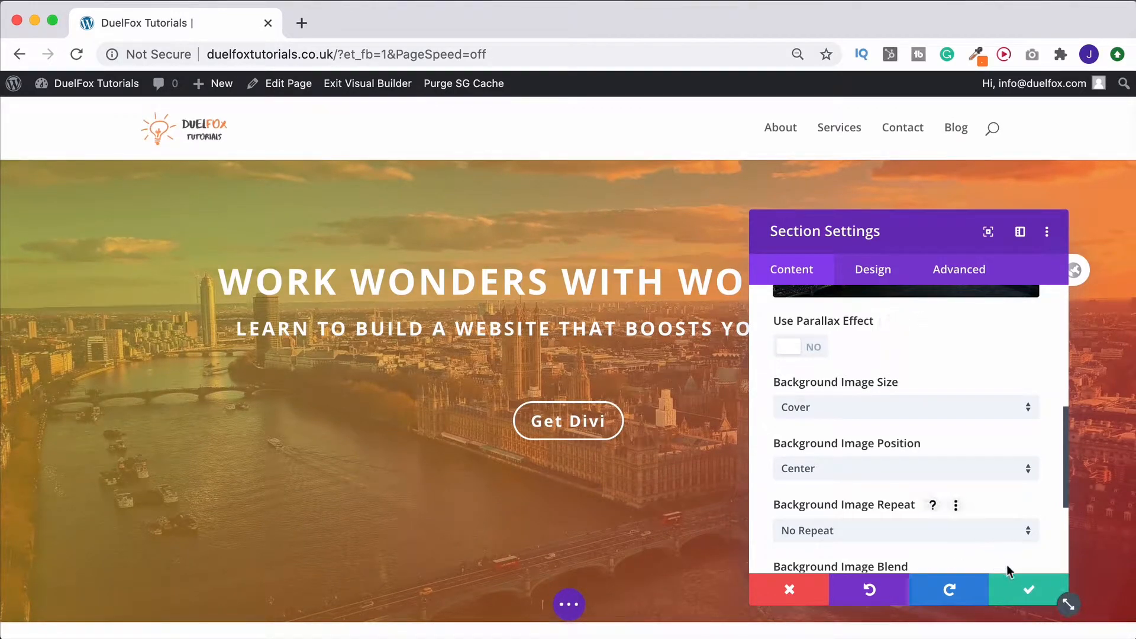
{"action": "mouse_move", "coordinate": [1029, 587]}
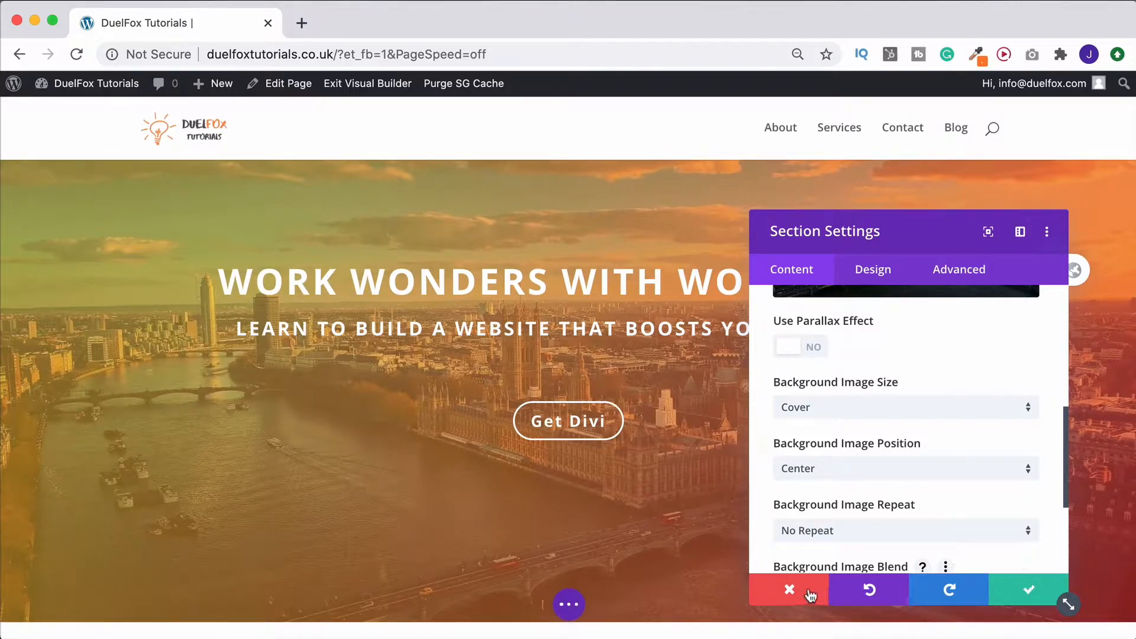
Step: Discard the unsaved overlay edits and reopen the hero section's Background settings
{"action": "left_click", "coordinate": [789, 589]}
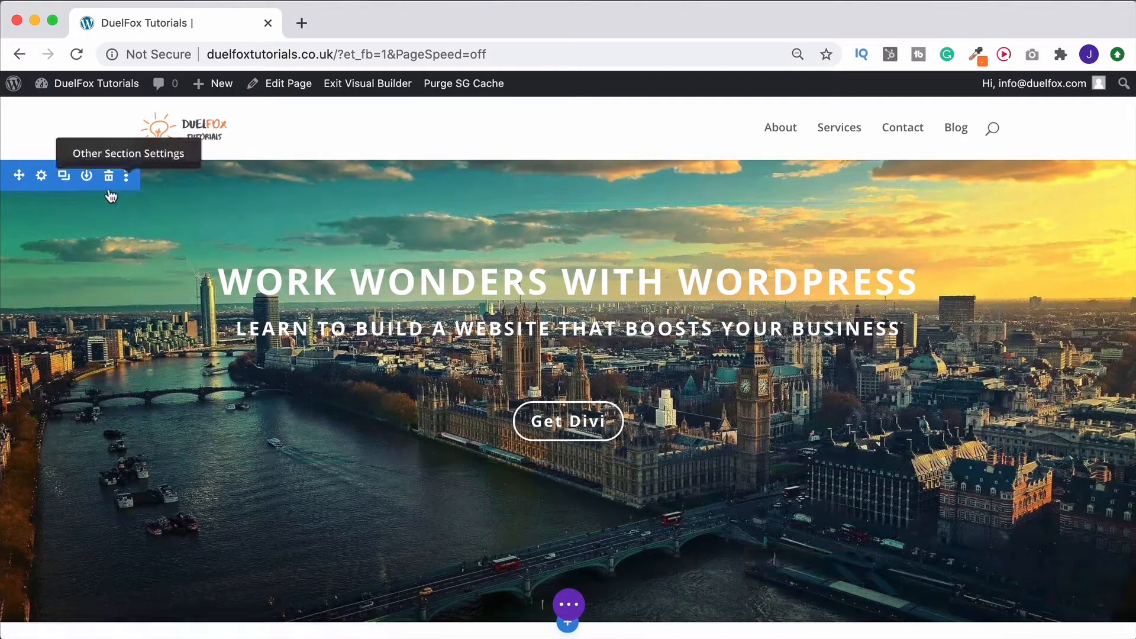
{"action": "left_click", "coordinate": [41, 176]}
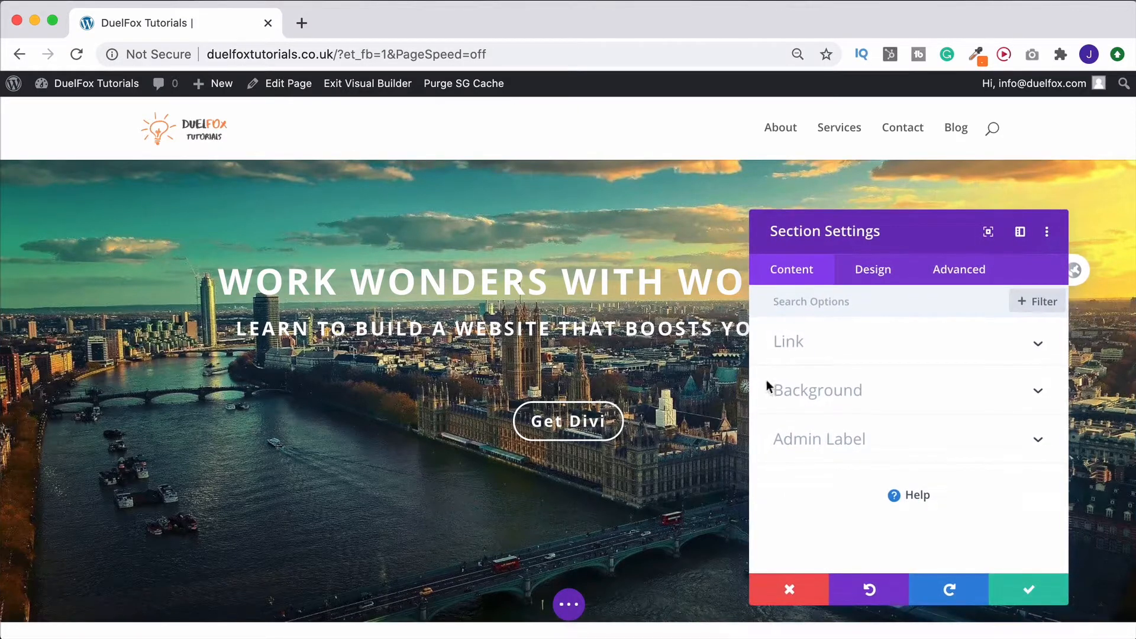
{"action": "left_click", "coordinate": [818, 390]}
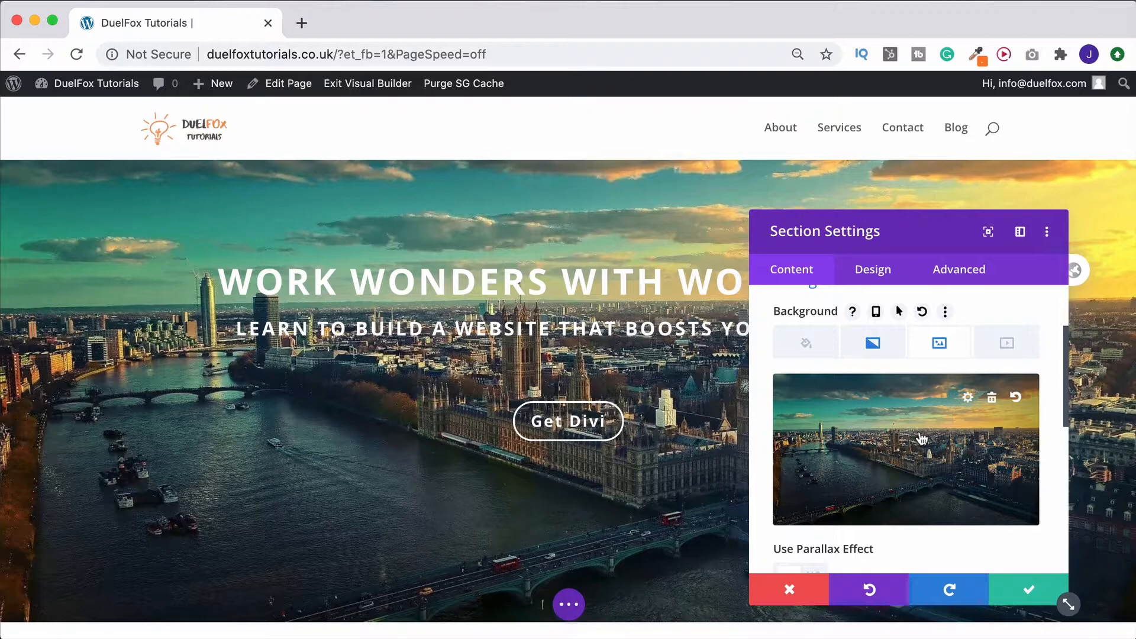
{"action": "scroll", "scroll_direction": "down", "scroll_amount": 3}
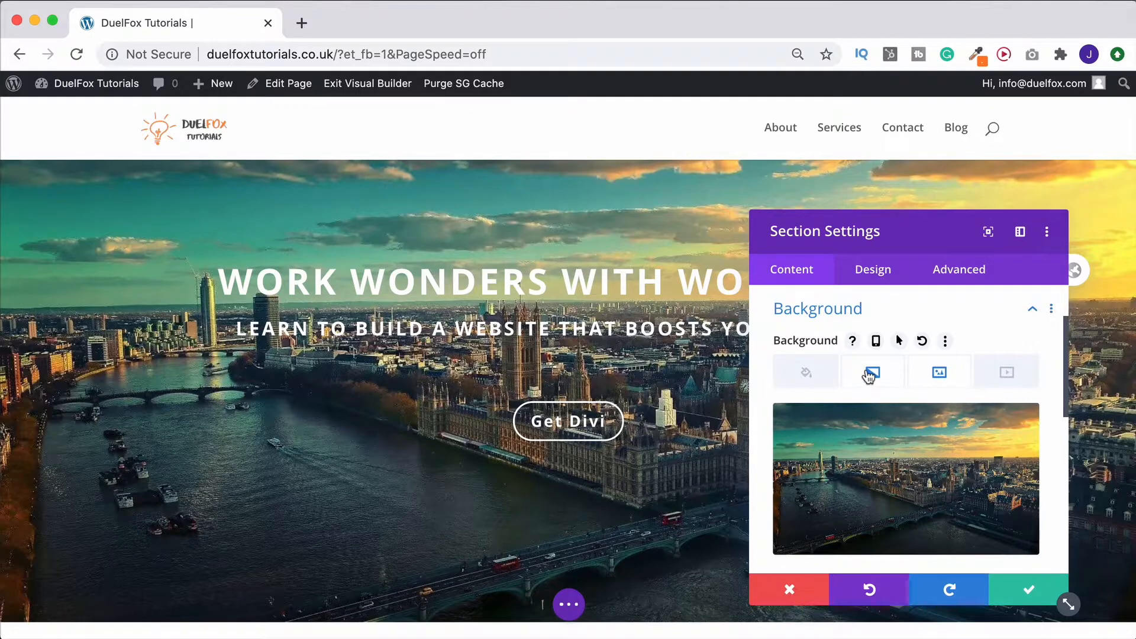
Step: Set Place Gradient Above Background Image to Yes for the orange-to-red gradient
{"action": "left_click", "coordinate": [872, 372]}
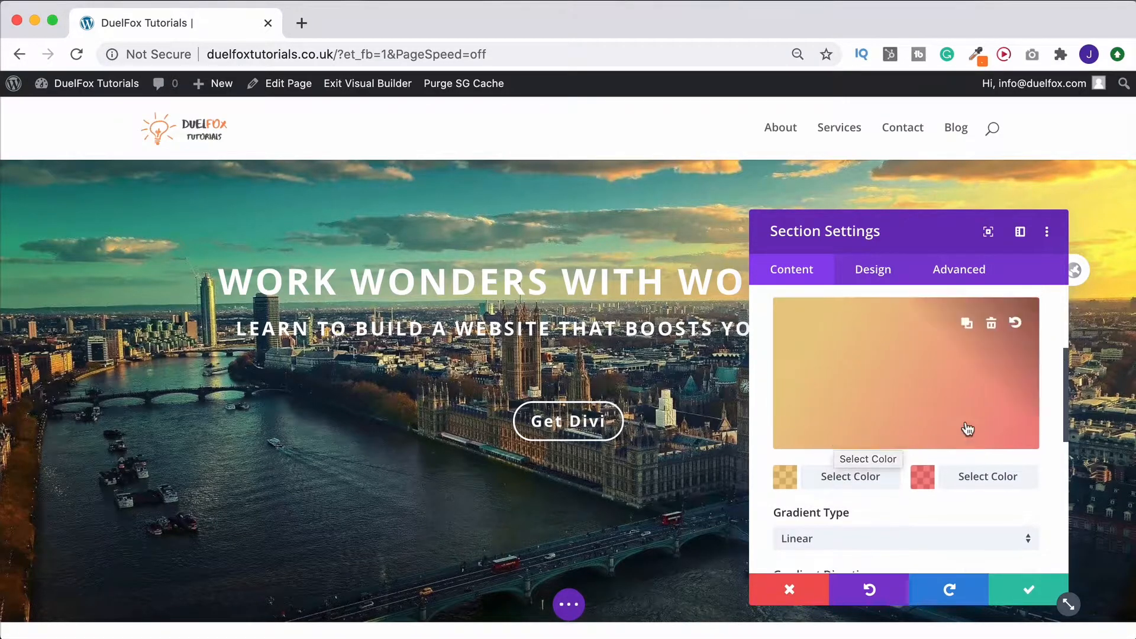
{"action": "left_click", "coordinate": [849, 476]}
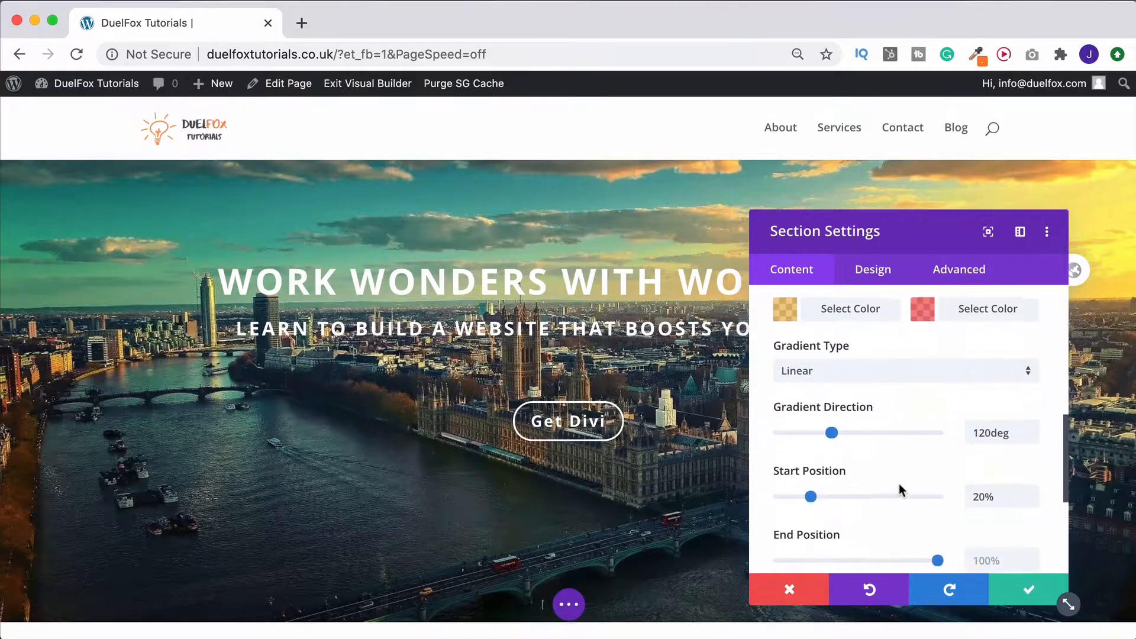
{"action": "scroll", "scroll_direction": "down", "scroll_amount": 3}
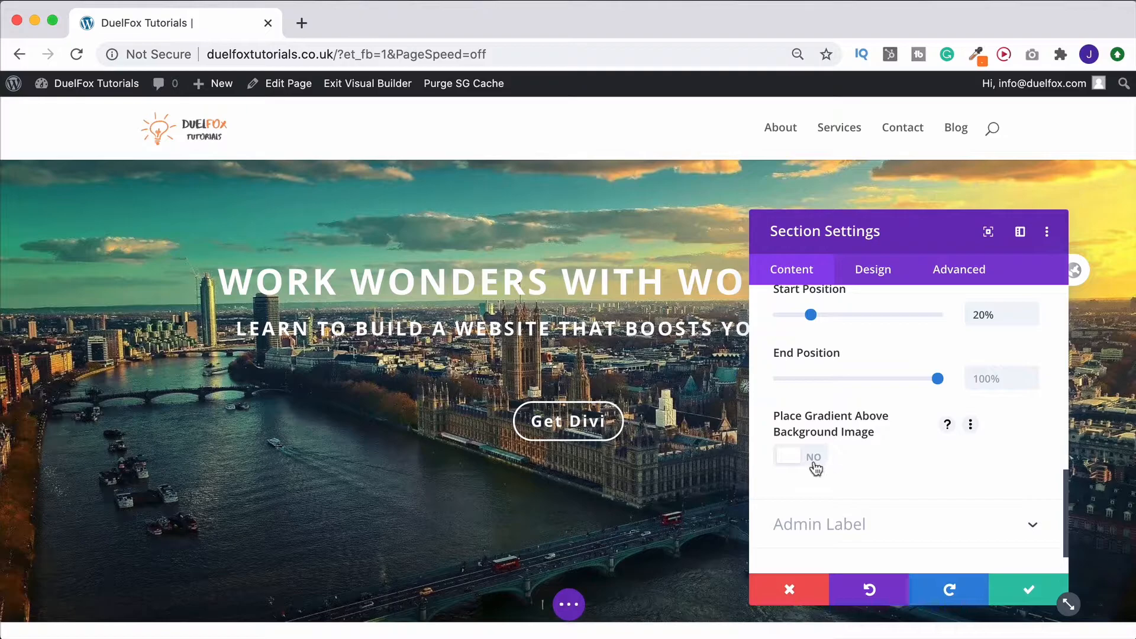
{"action": "left_click", "coordinate": [800, 457]}
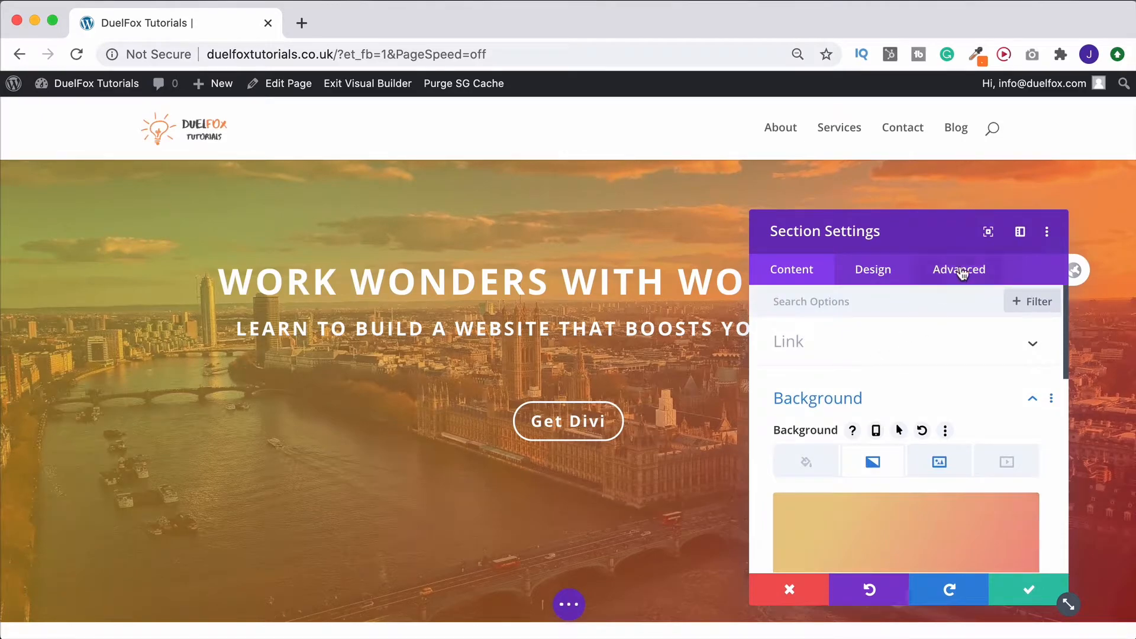
Step: Add 'background-attachment: fixed;' to the section's Main Element custom CSS
{"action": "left_click", "coordinate": [958, 270]}
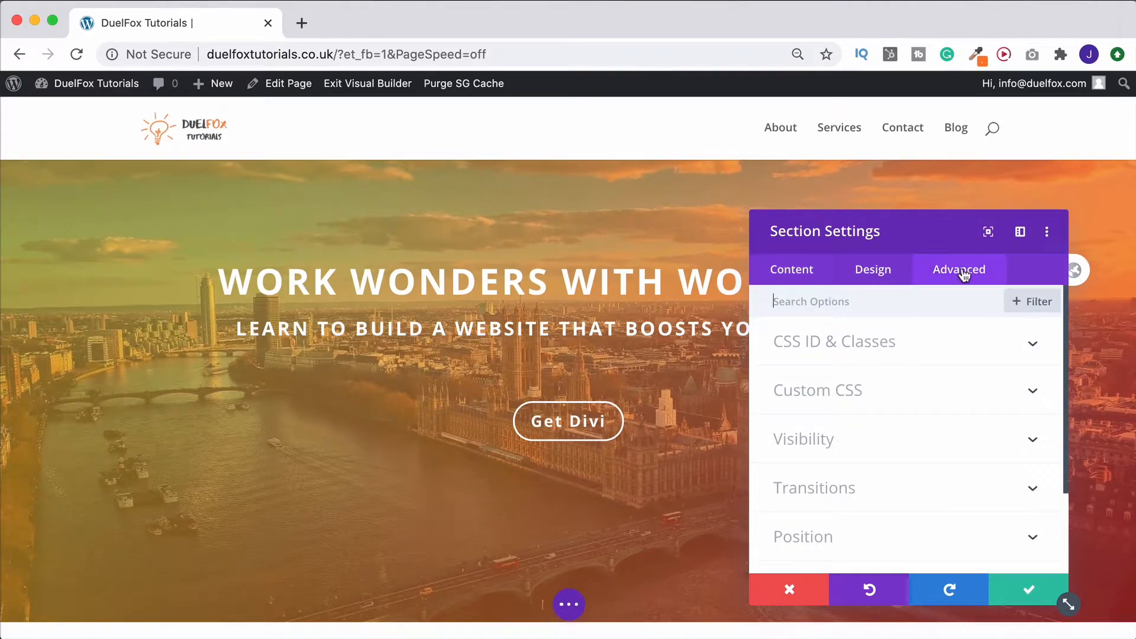
{"action": "left_click", "coordinate": [817, 391]}
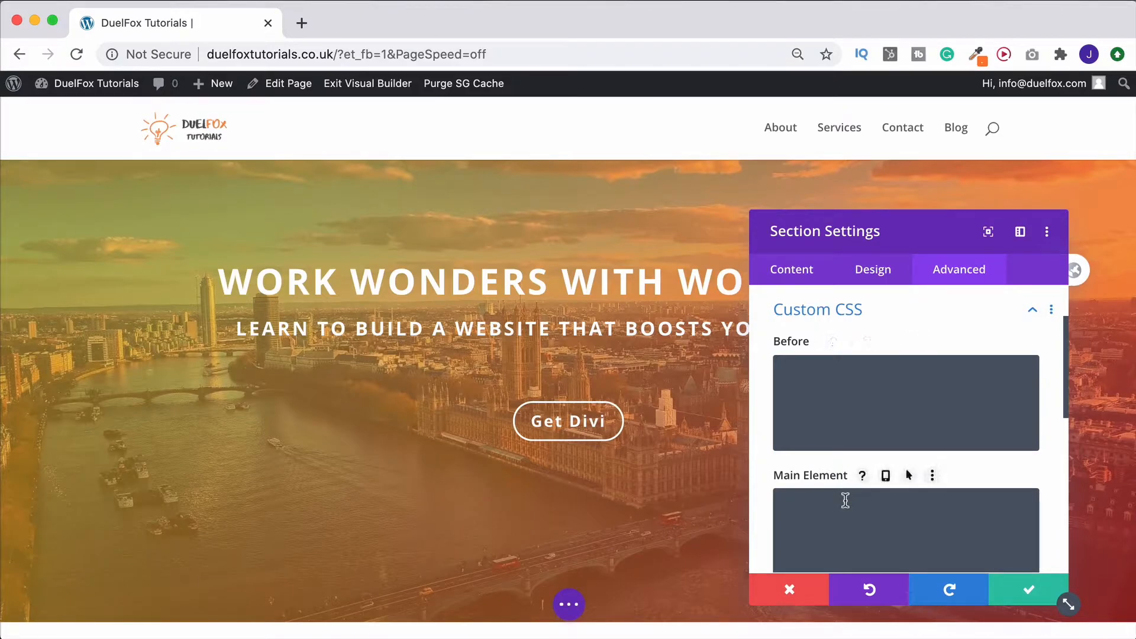
{"action": "left_click", "coordinate": [845, 502]}
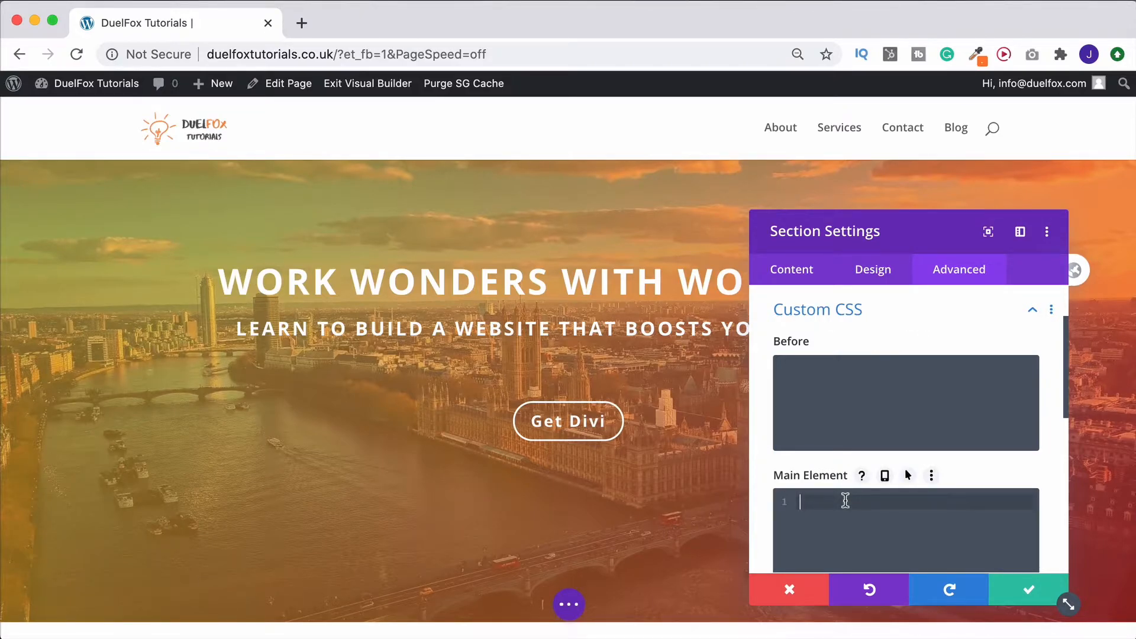
{"action": "type", "text": "background-"}
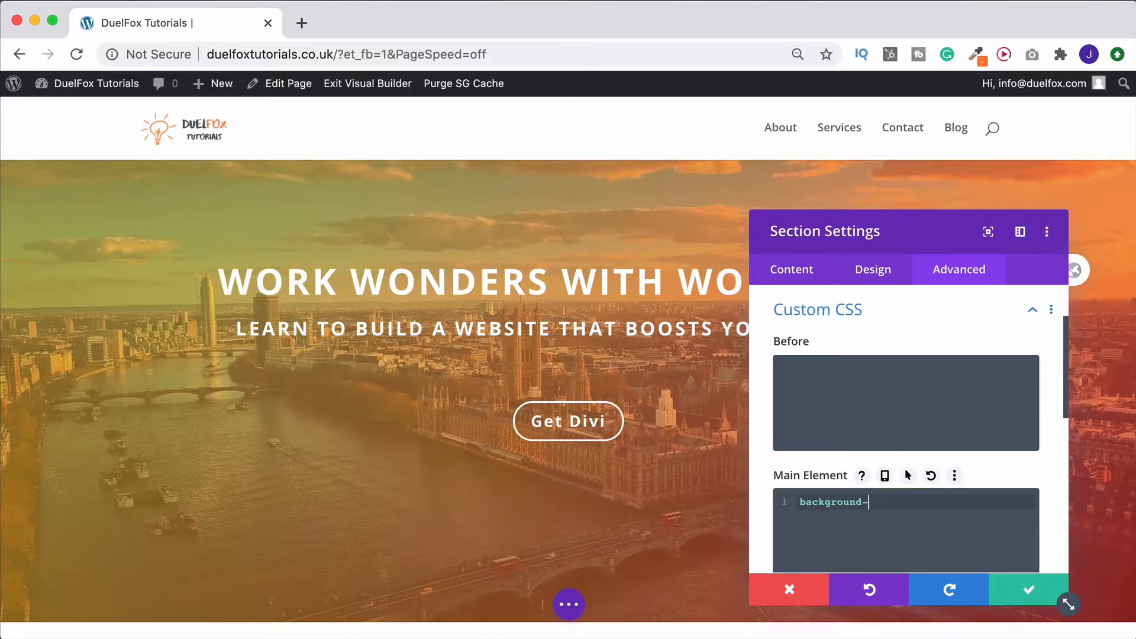
{"action": "type", "text": "attachment"}
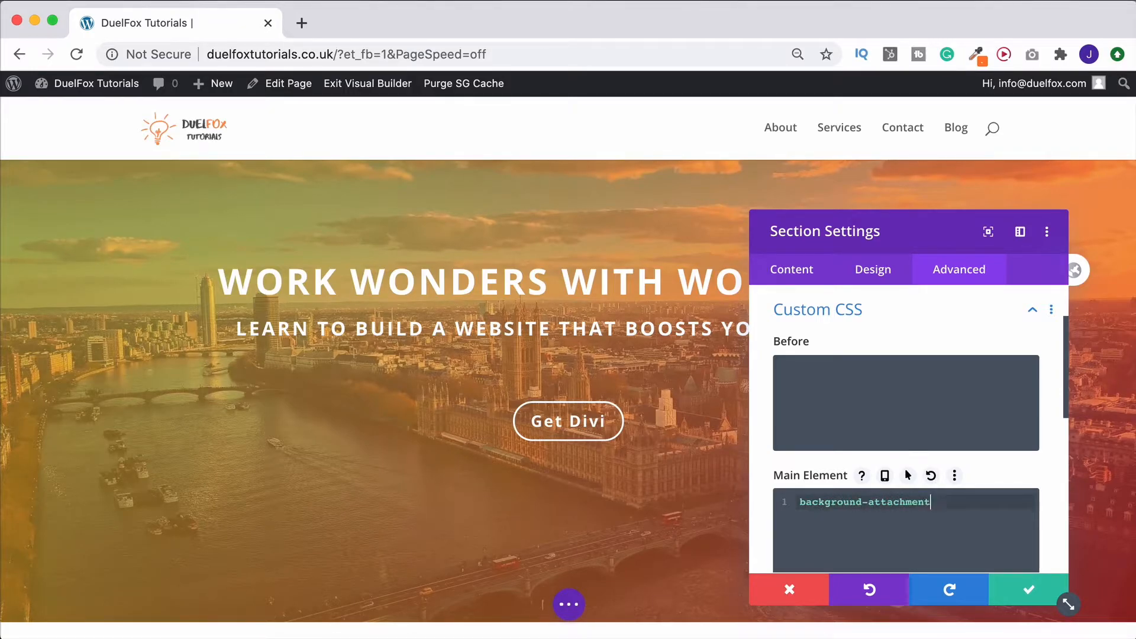
{"action": "type", "text": ":"}
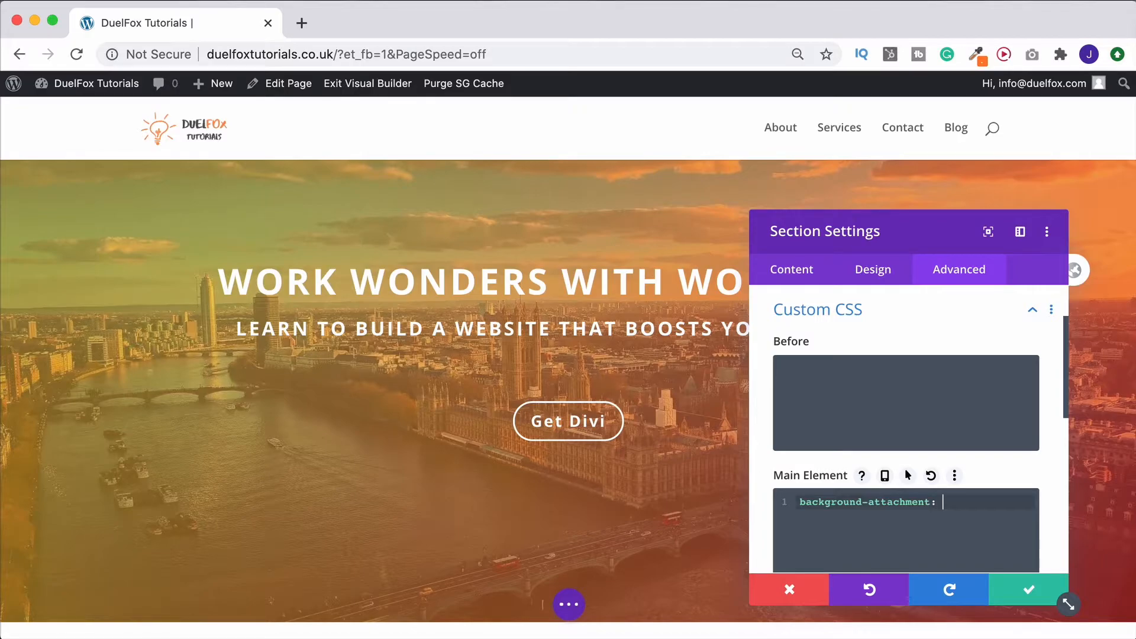
{"action": "type", "text": "fixed;"}
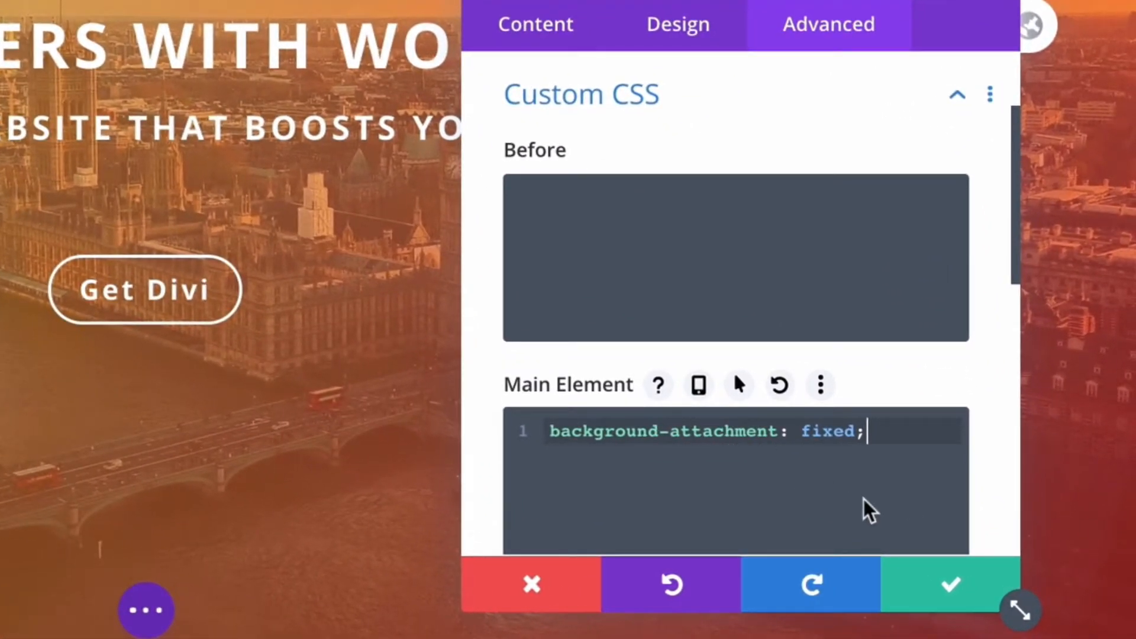
{"action": "mouse_move", "coordinate": [949, 591]}
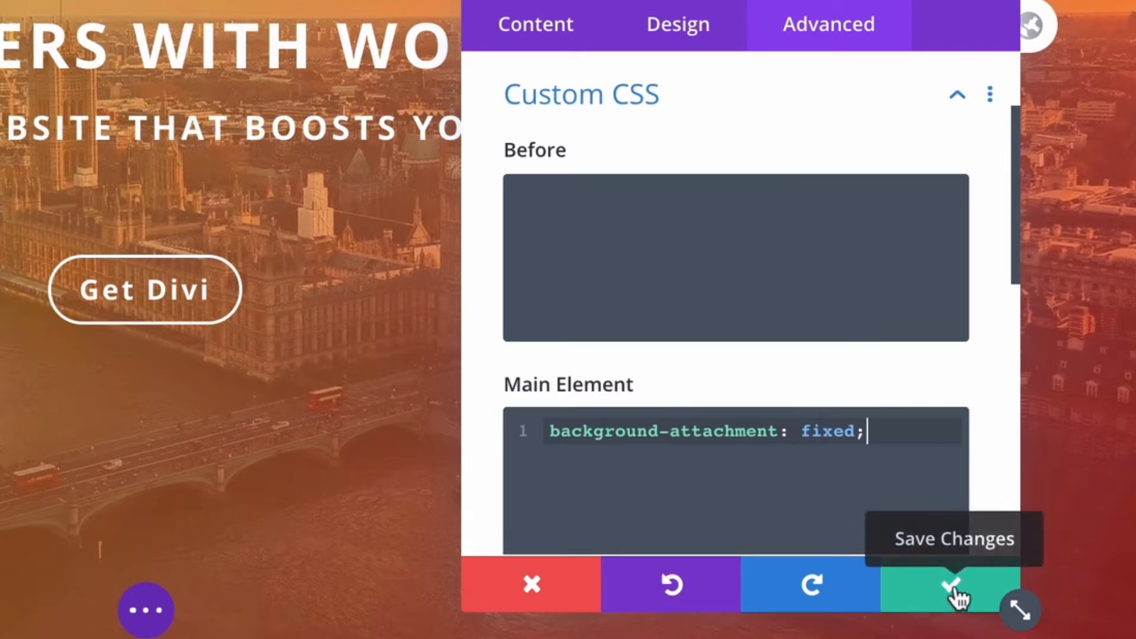
Step: Save the section settings and scroll the page to check the fixed-background effect
{"action": "left_click", "coordinate": [946, 585]}
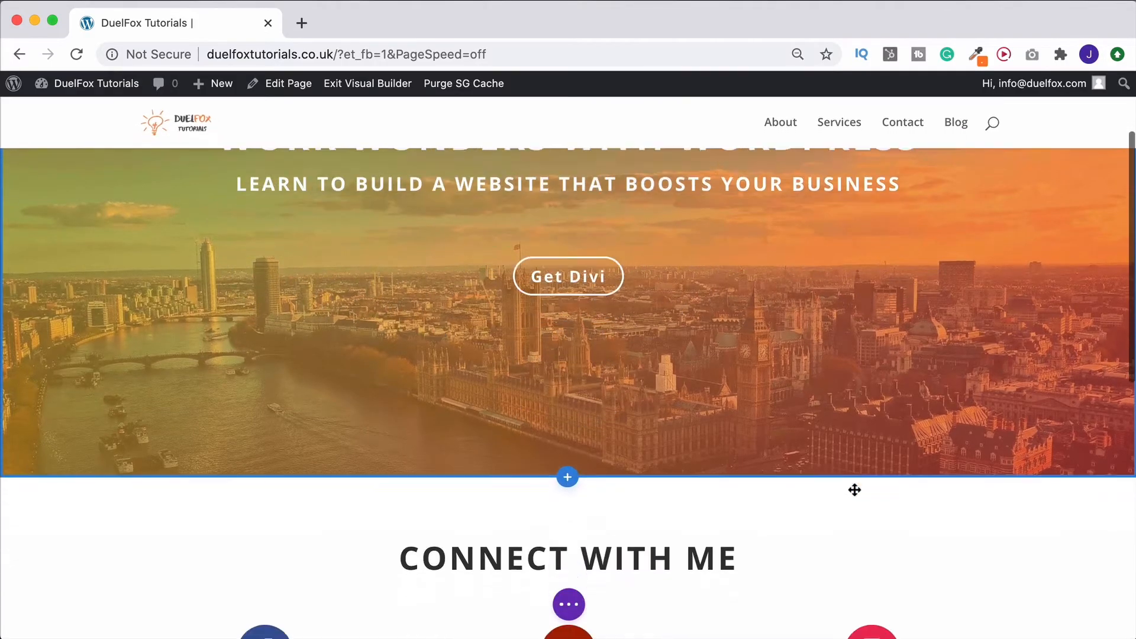
{"action": "scroll", "scroll_direction": "down", "scroll_amount": 3}
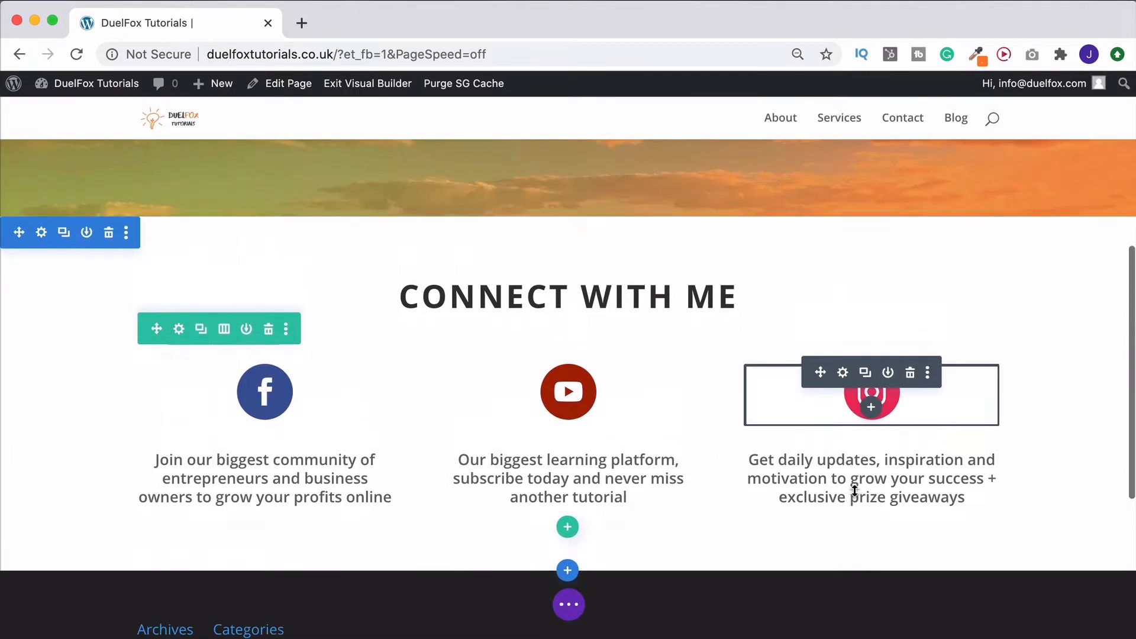
{"action": "scroll", "scroll_direction": "up", "scroll_amount": 3}
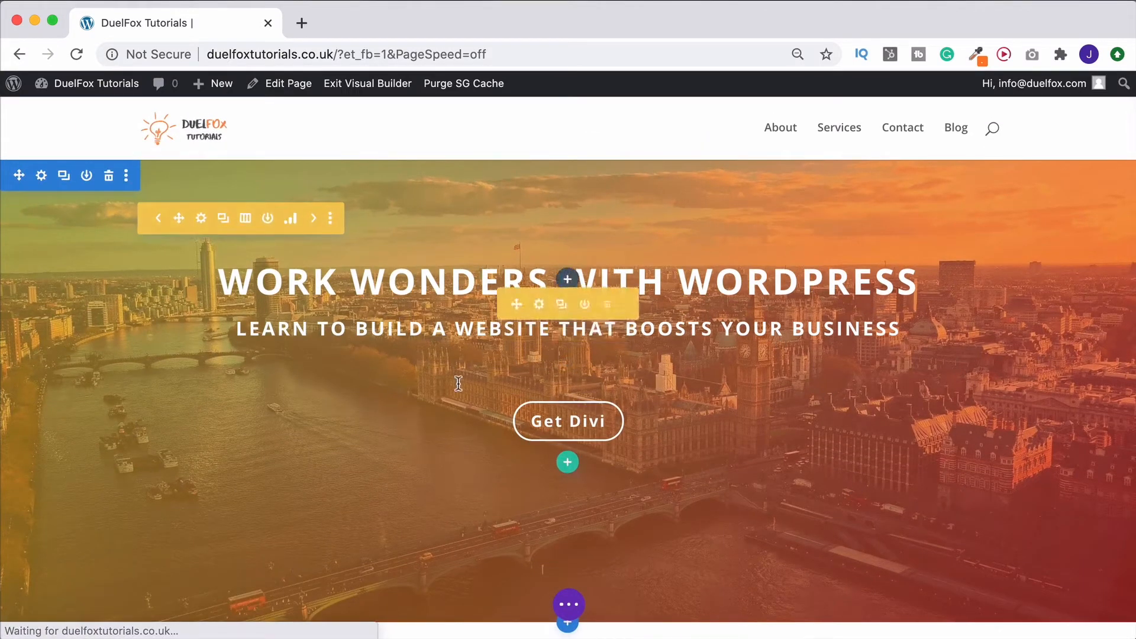